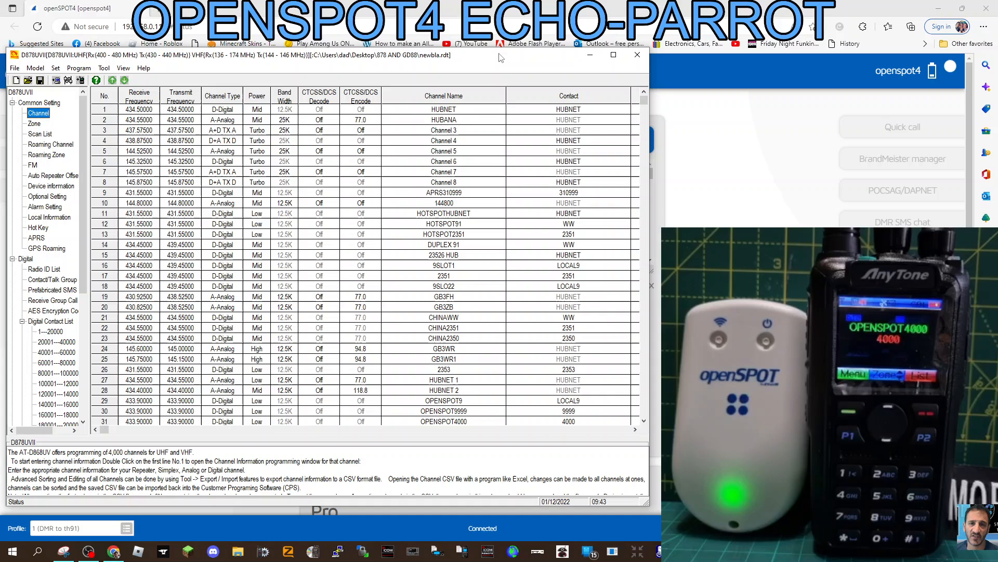
{"action": "mouse_move", "coordinate": [692, 177]}
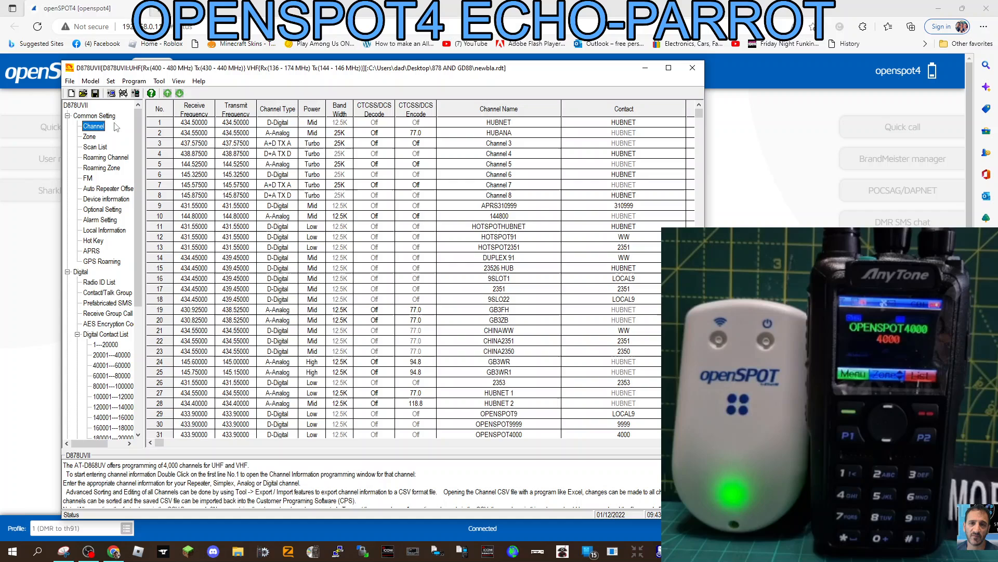
{"action": "mouse_move", "coordinate": [439, 249]}
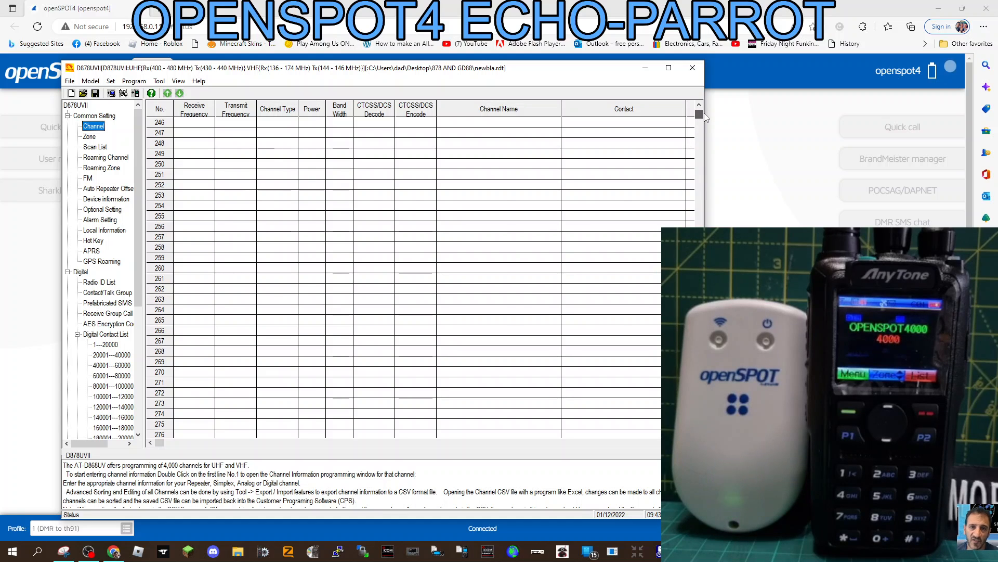
Dismiss the contact choices, leaving channel 31 as OPENSPOT4000 with contact 4000
{"action": "scroll", "scroll_direction": "up", "scroll_amount": 3}
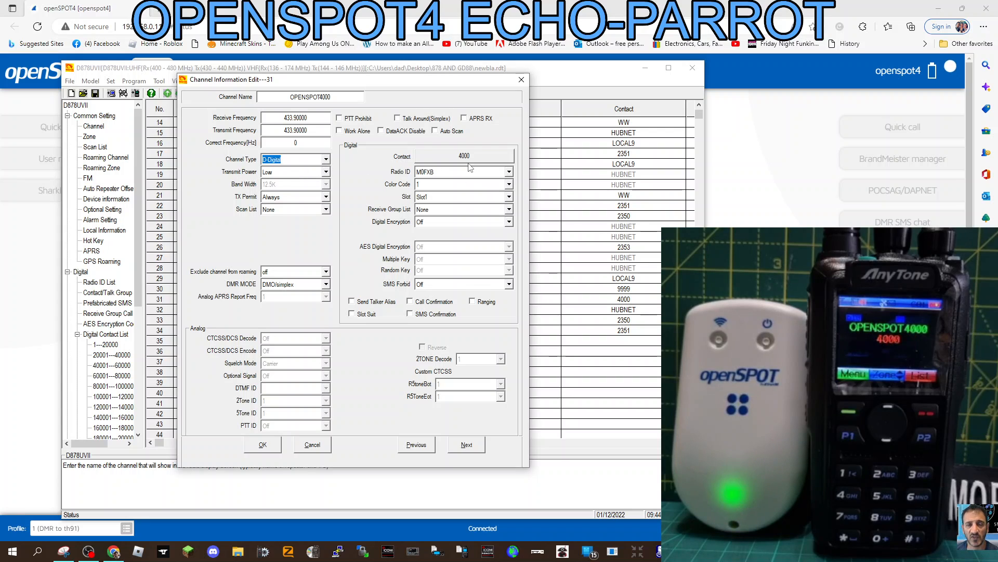
{"action": "mouse_move", "coordinate": [477, 159]}
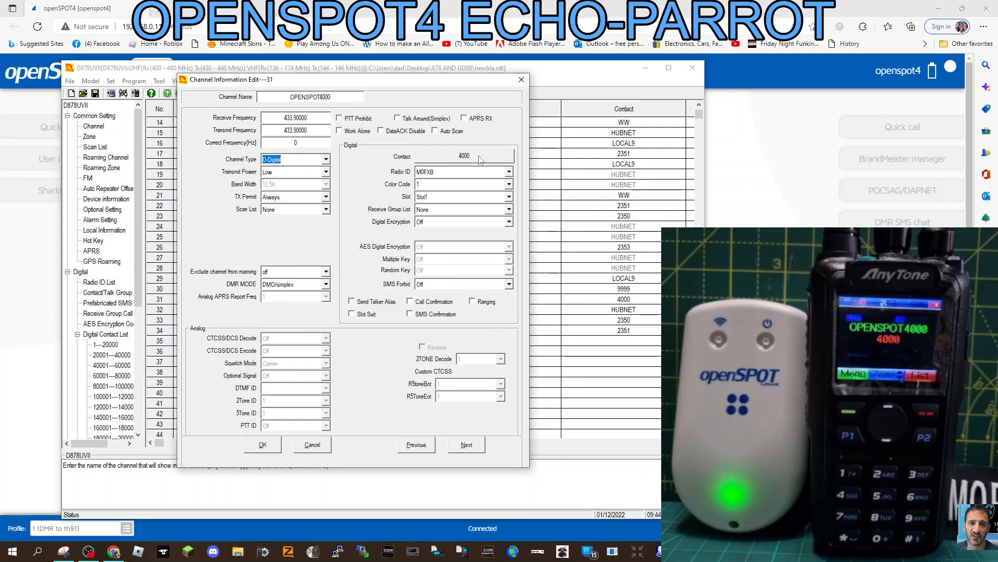
{"action": "mouse_move", "coordinate": [414, 156]}
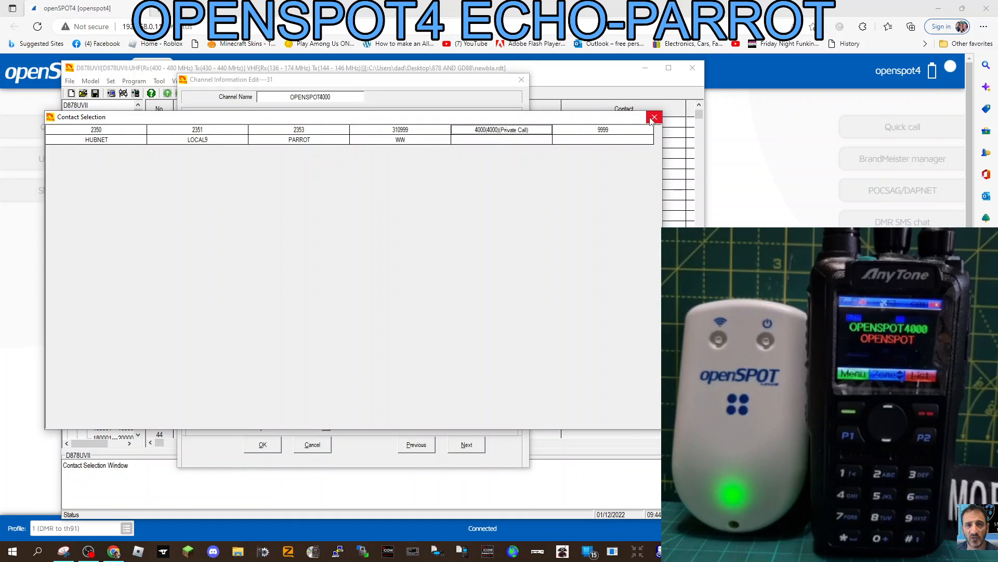
{"action": "left_click", "coordinate": [654, 117]}
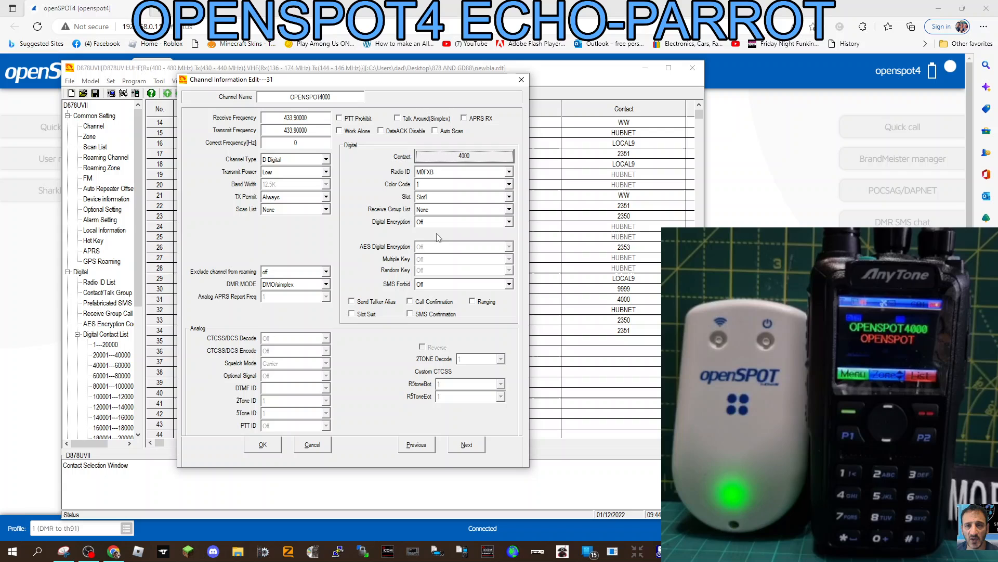
{"action": "mouse_move", "coordinate": [424, 224]}
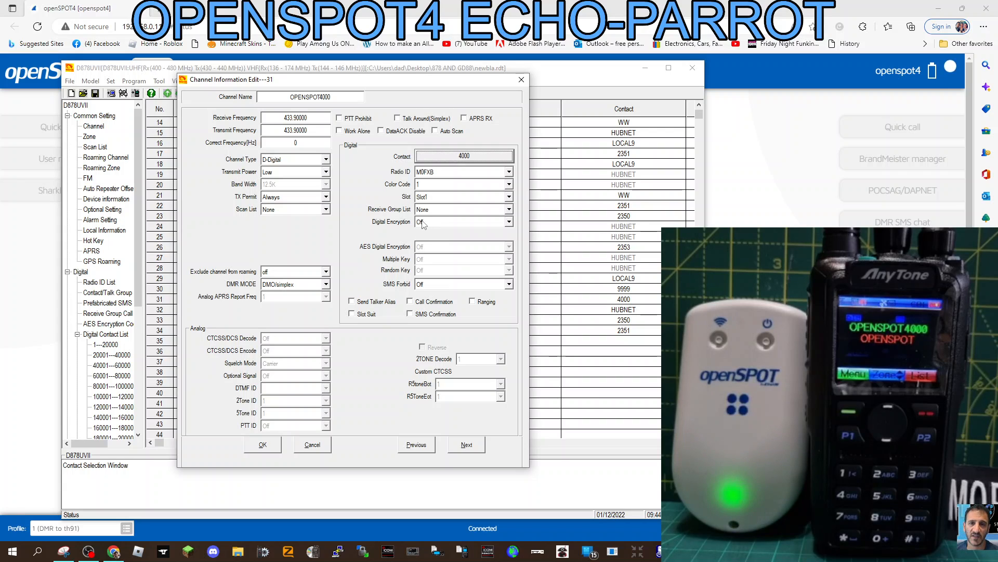
{"action": "mouse_move", "coordinate": [438, 198]}
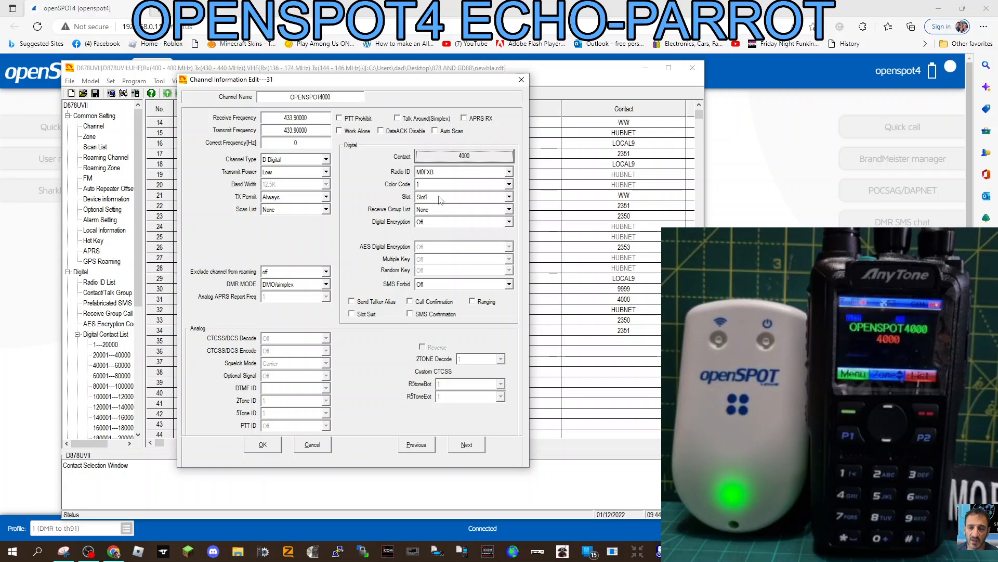
{"action": "mouse_move", "coordinate": [389, 231]}
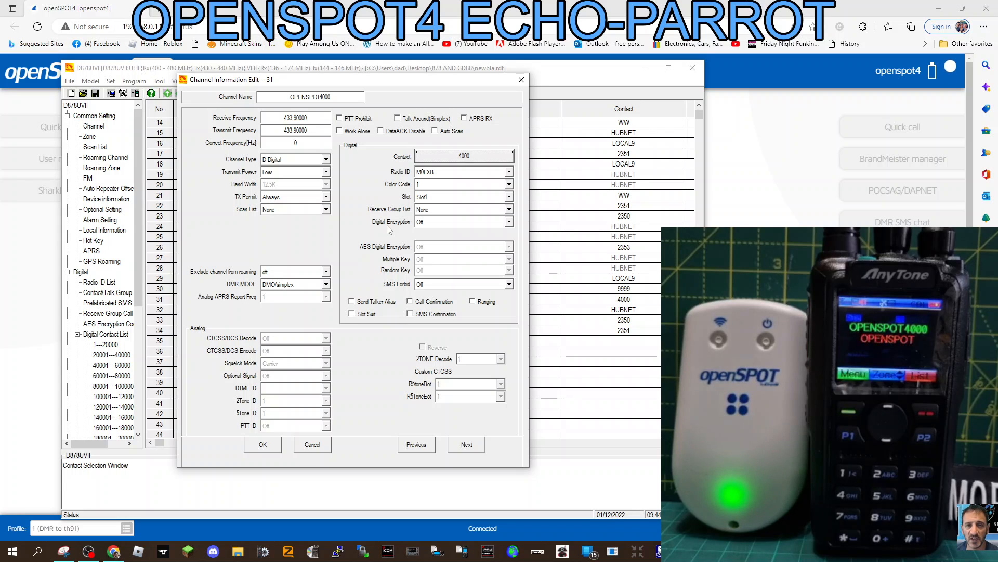
{"action": "mouse_move", "coordinate": [256, 252]}
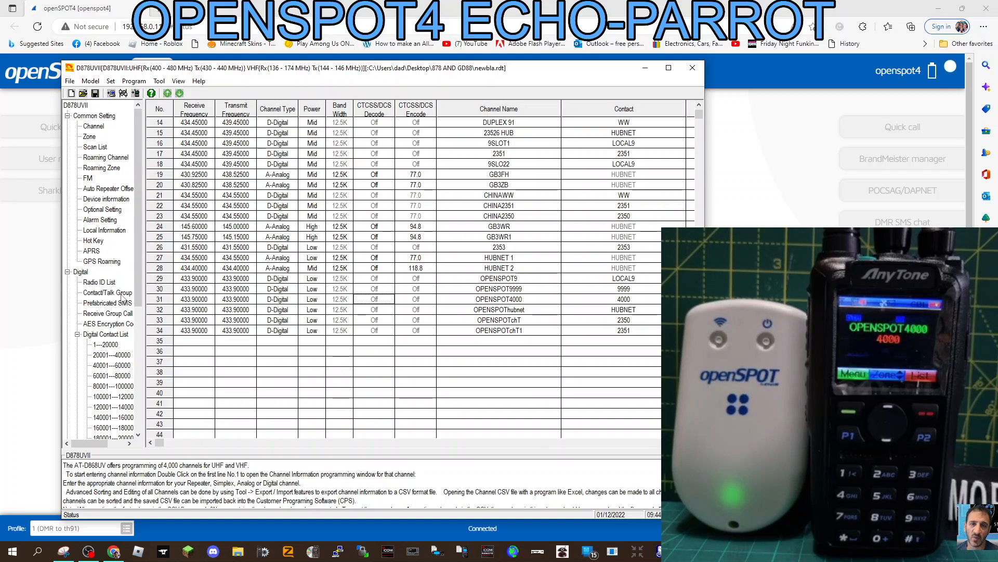
{"action": "mouse_move", "coordinate": [57, 238]}
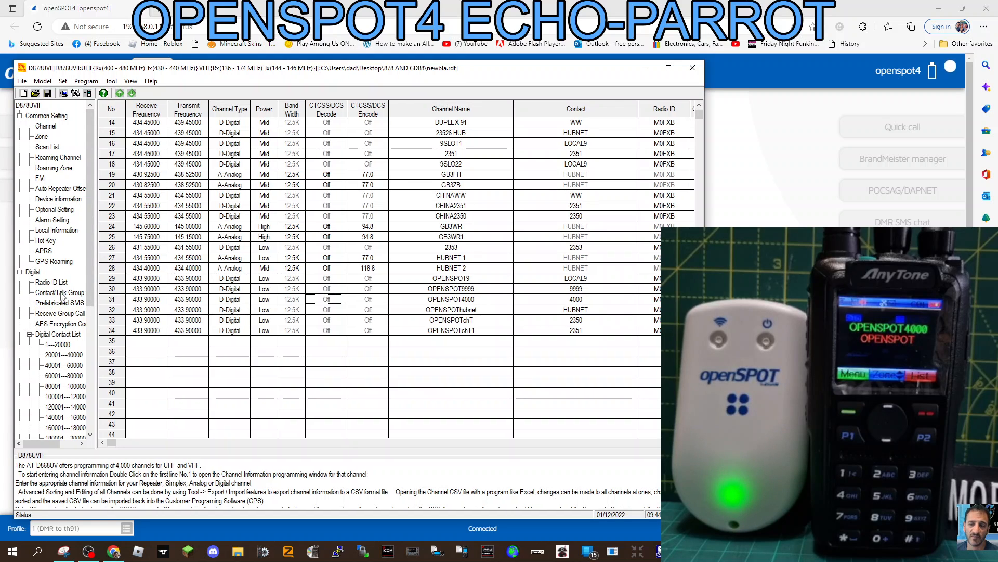
Show the Digital Contact/Talk Group table listing the ten contacts
{"action": "left_click", "coordinate": [59, 292]}
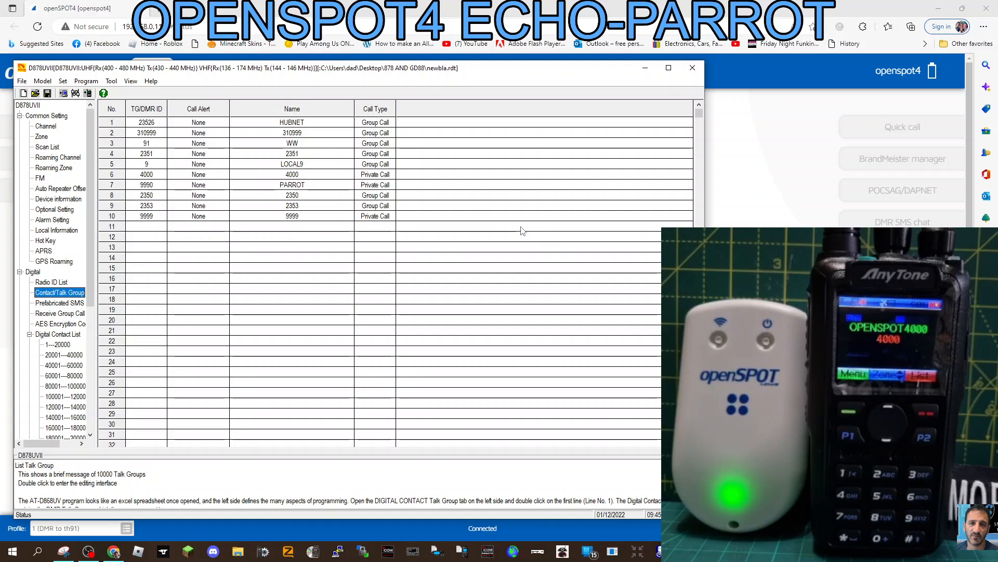
{"action": "mouse_move", "coordinate": [358, 244]}
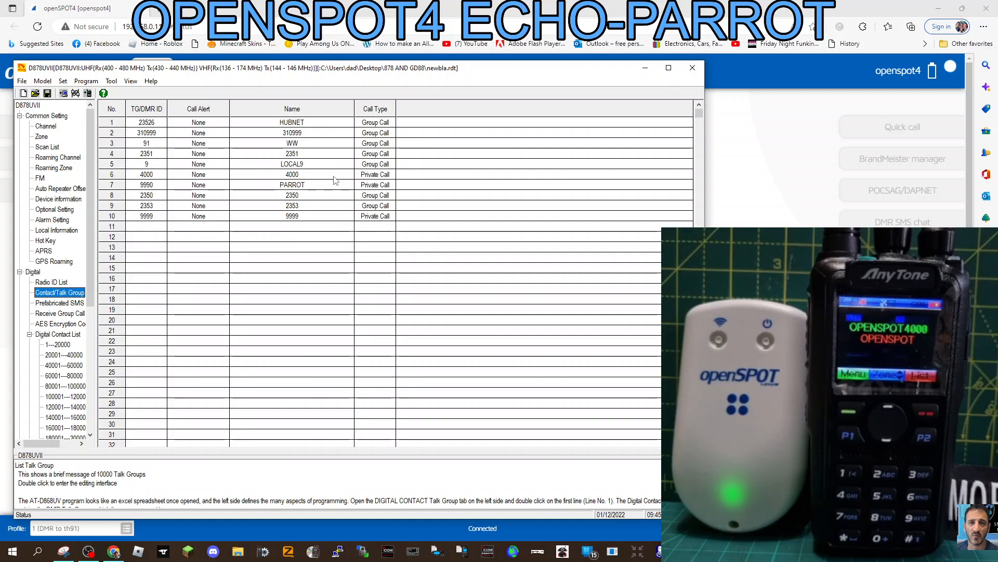
{"action": "mouse_move", "coordinate": [437, 201]}
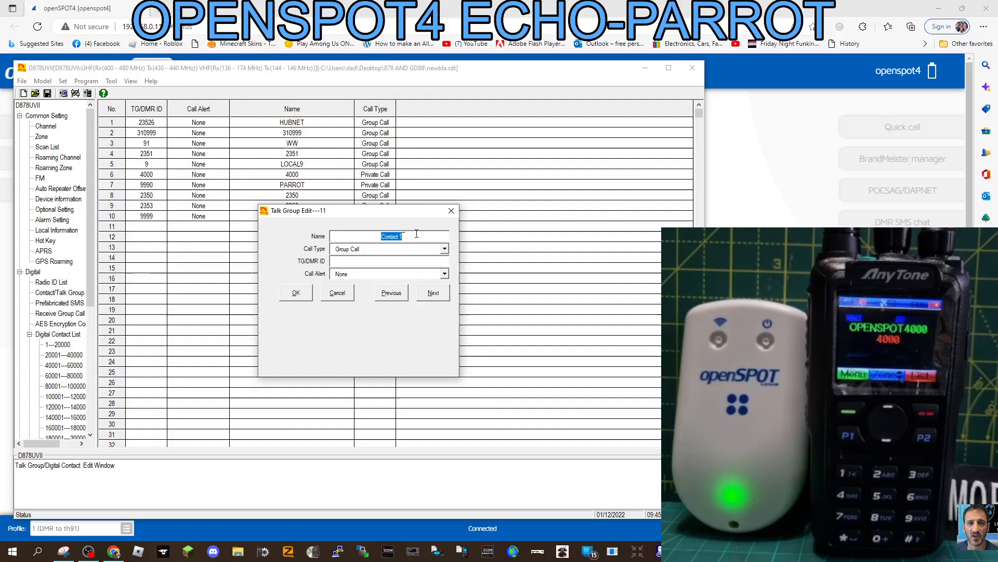
Draft contact 11 as DISCONNECT, Private Call, ID 4000, then close it unsaved
{"action": "type", "text": "D"}
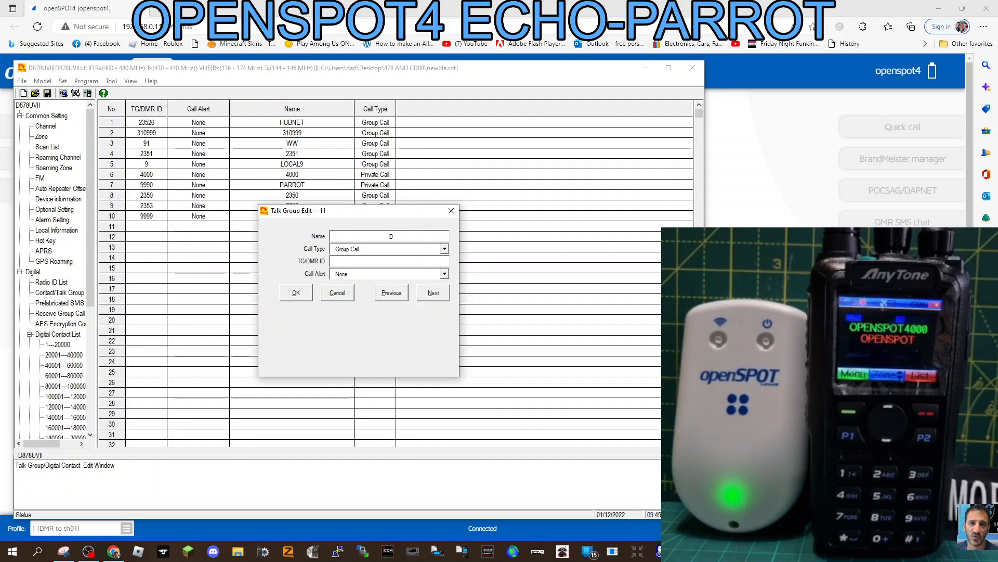
{"action": "type", "text": "ISCON"}
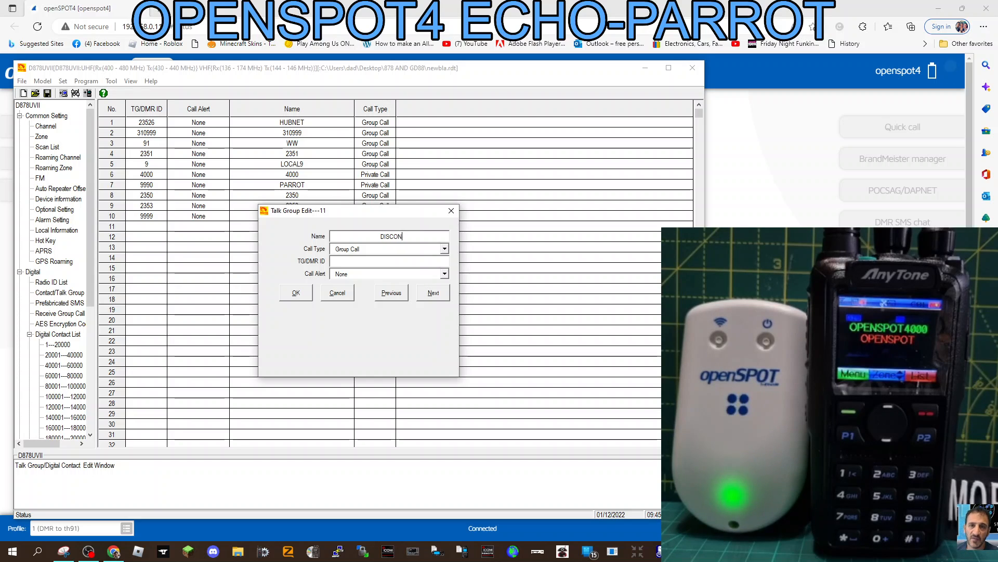
{"action": "type", "text": "NECT"}
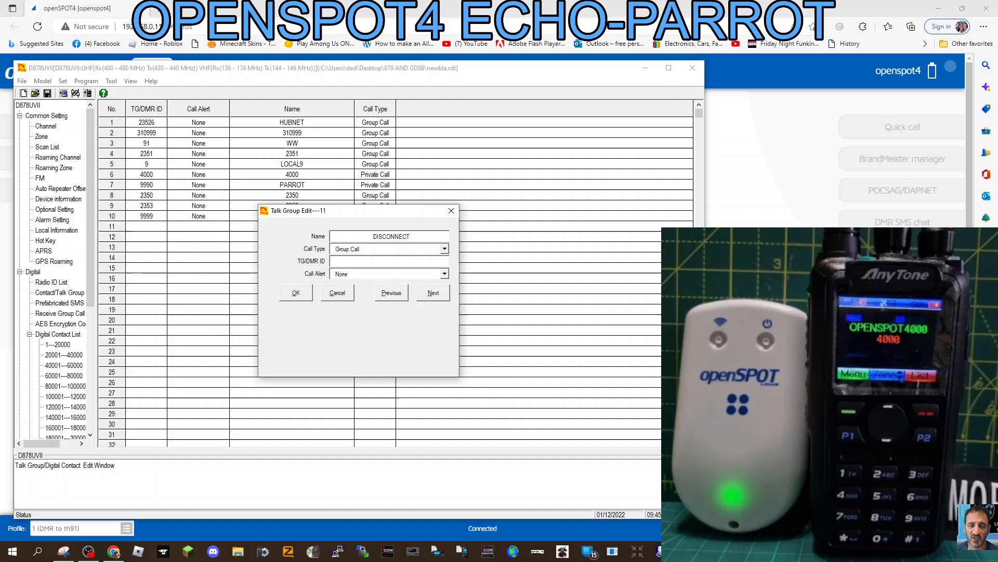
{"action": "left_click", "coordinate": [444, 249]}
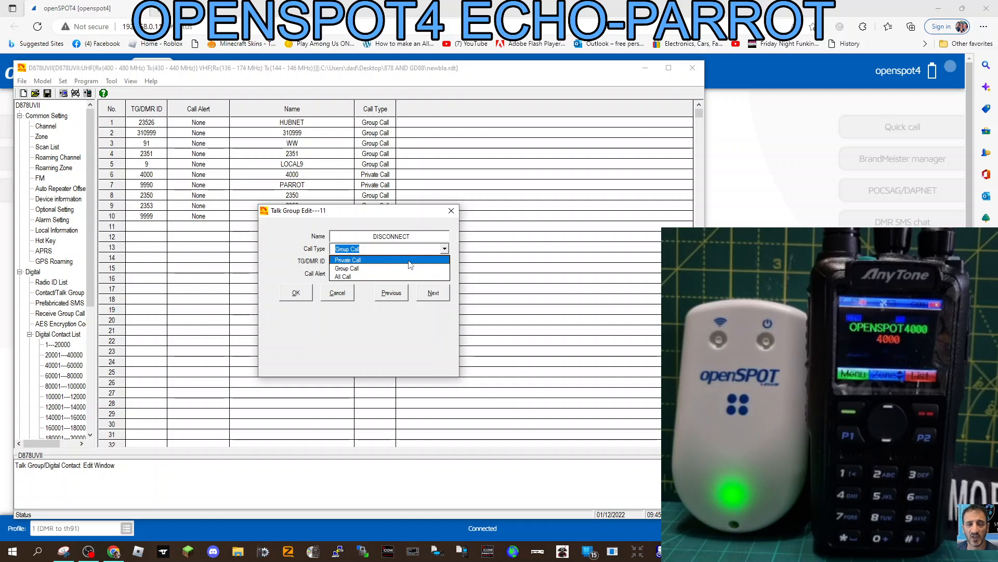
{"action": "left_click", "coordinate": [349, 260]}
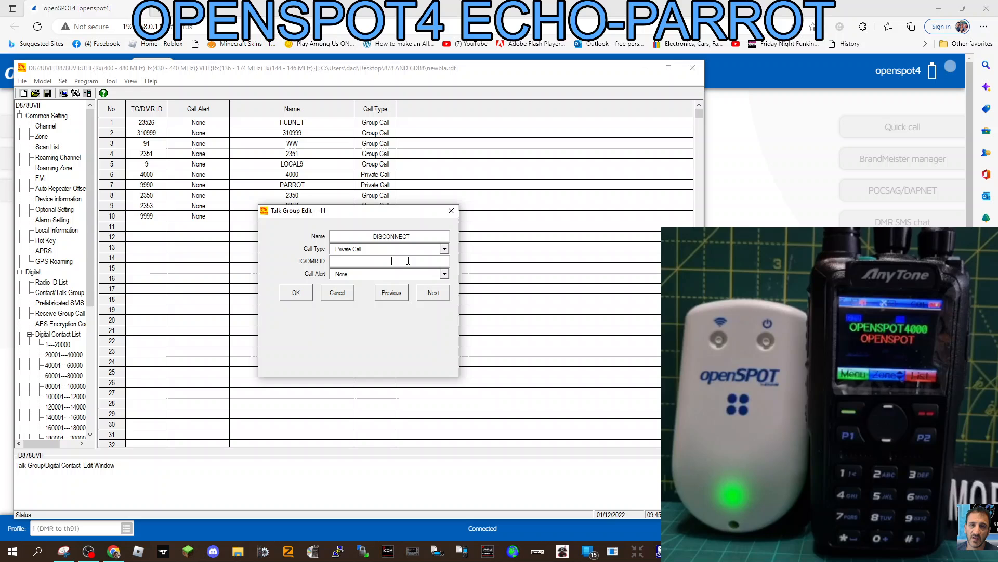
{"action": "type", "text": "4"}
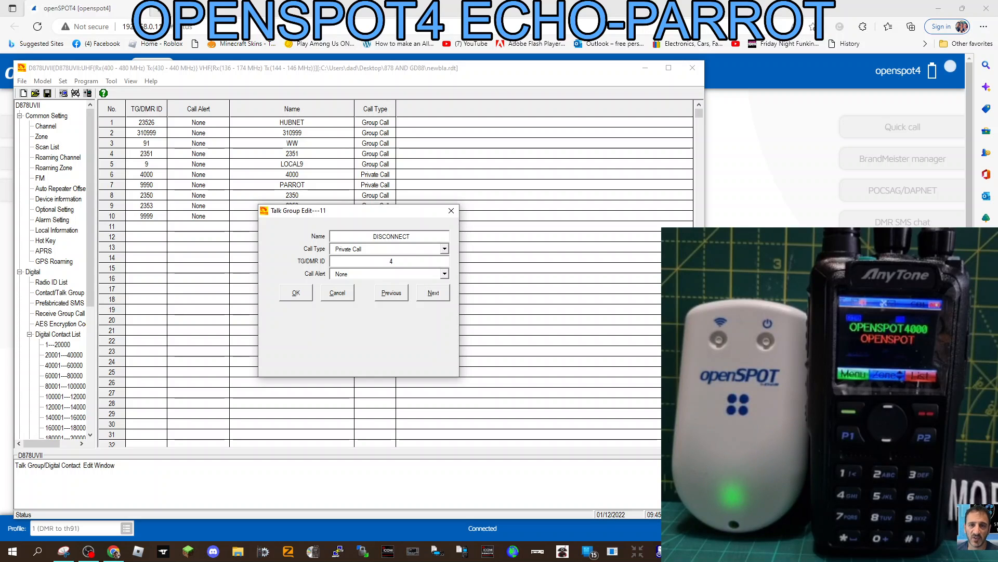
{"action": "type", "text": "000"}
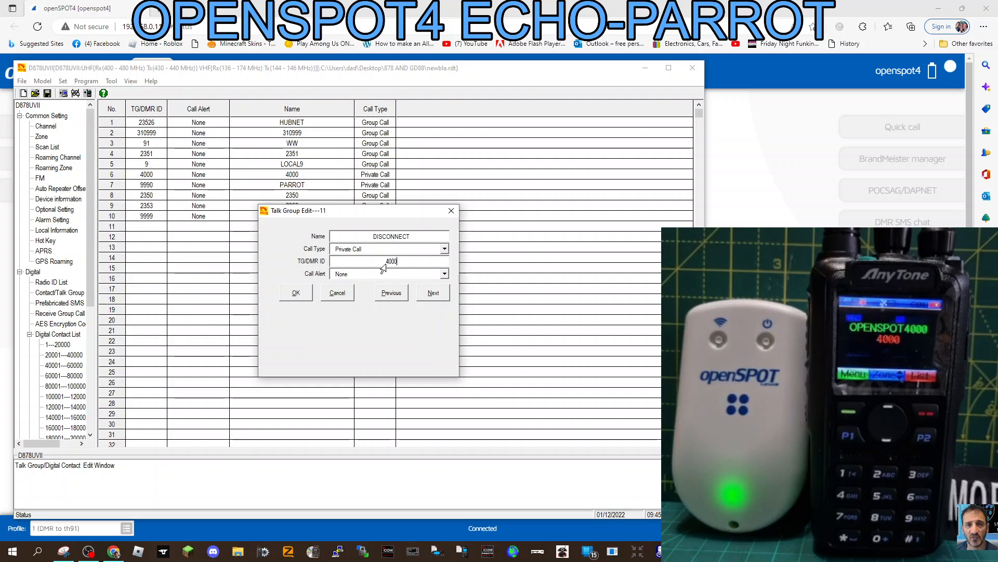
{"action": "mouse_move", "coordinate": [348, 209]}
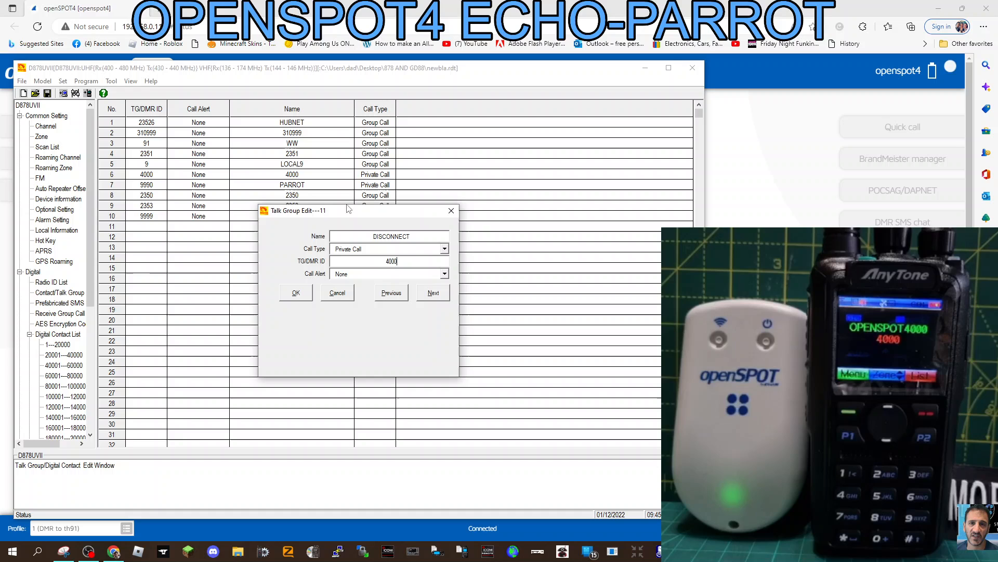
{"action": "mouse_move", "coordinate": [450, 211]}
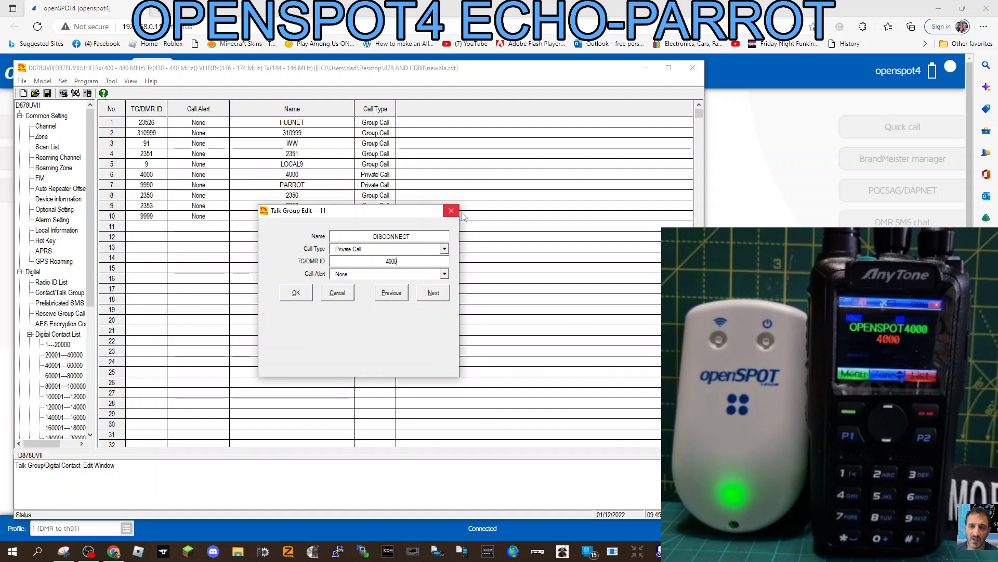
{"action": "left_click", "coordinate": [451, 211]}
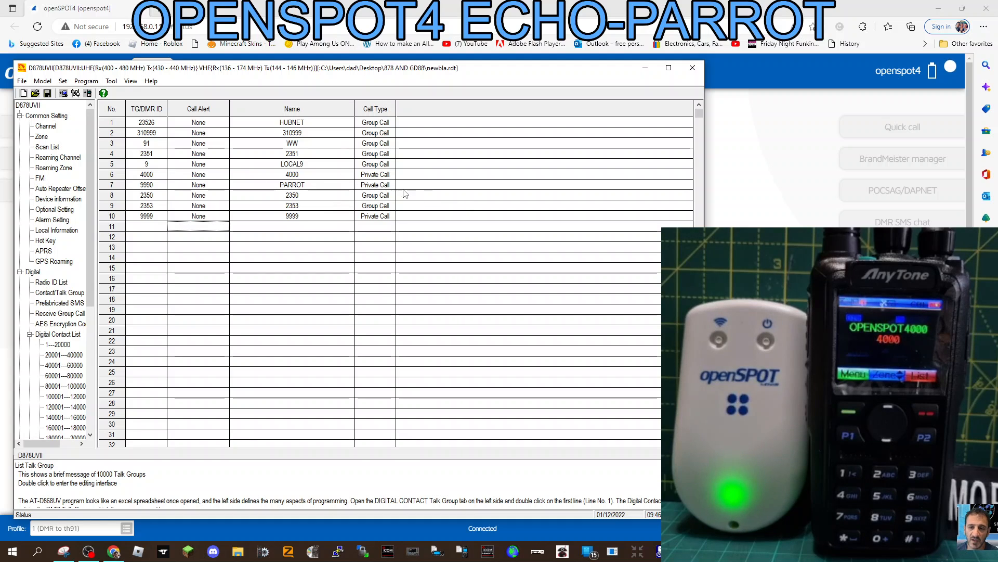
{"action": "mouse_move", "coordinate": [218, 178]}
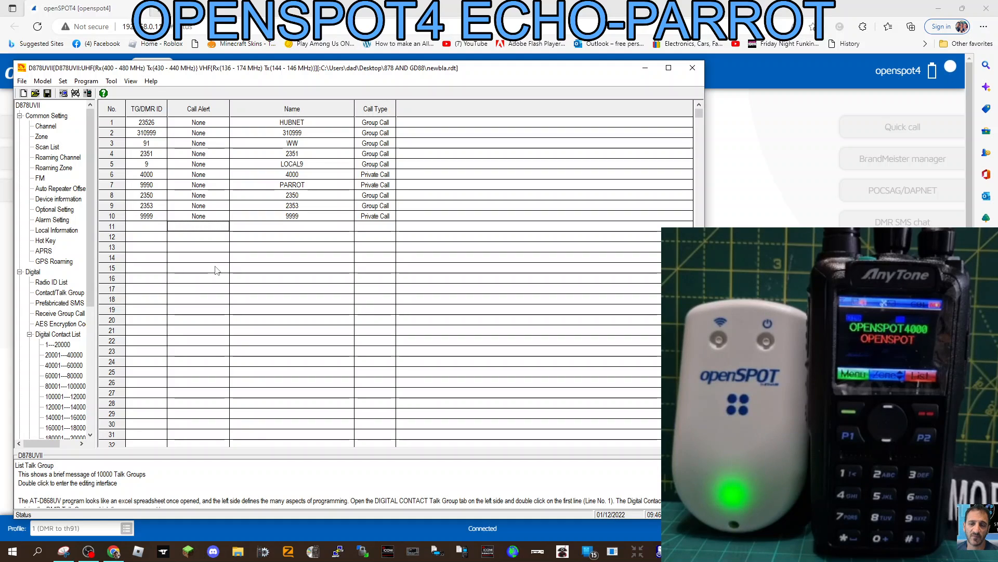
{"action": "mouse_move", "coordinate": [380, 265]}
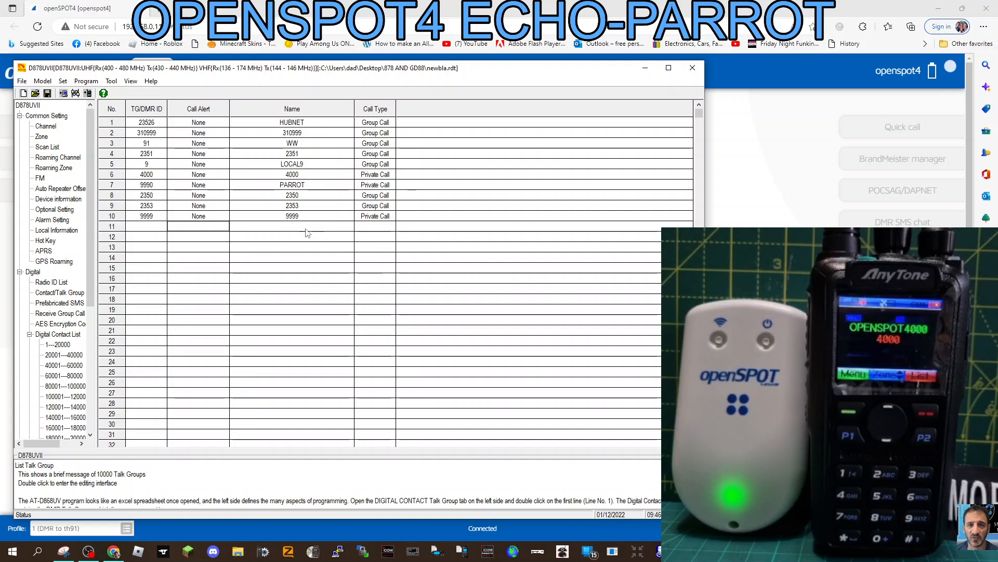
{"action": "mouse_move", "coordinate": [262, 219]}
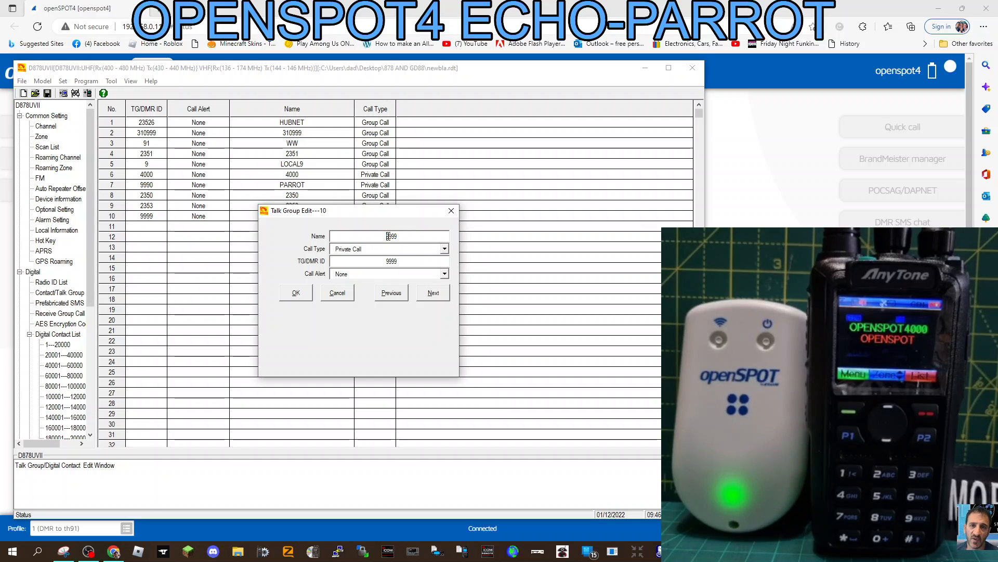
Rename private-call contact 10 (ID 9999) to ECHO9999 and confirm
{"action": "type", "text": "ECHO"}
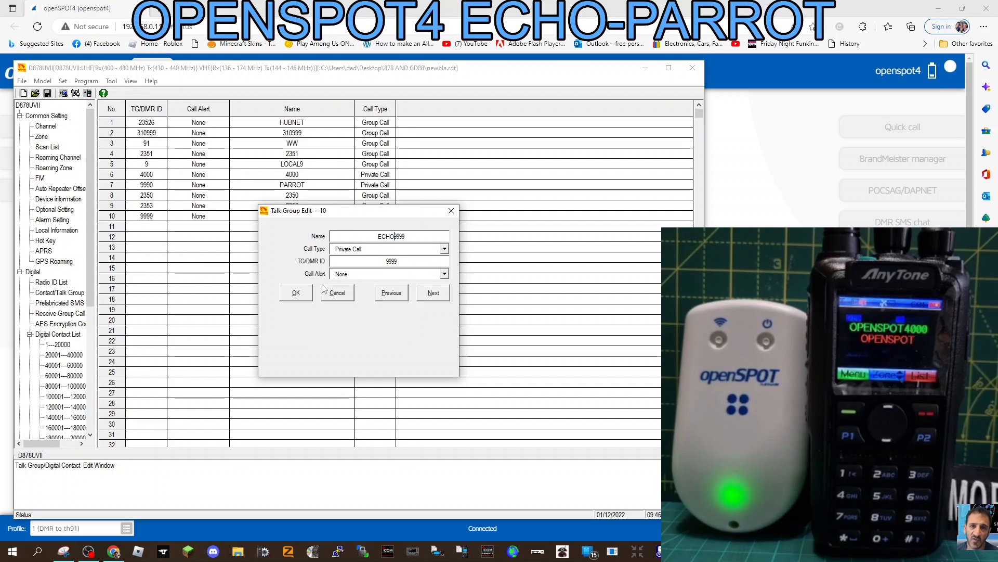
{"action": "left_click", "coordinate": [294, 292]}
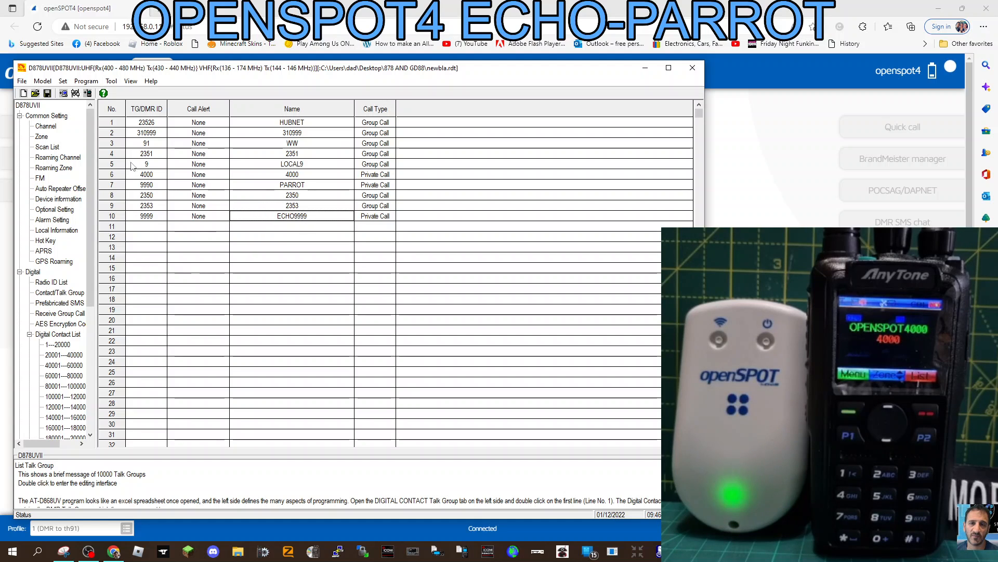
{"action": "left_click", "coordinate": [41, 136]}
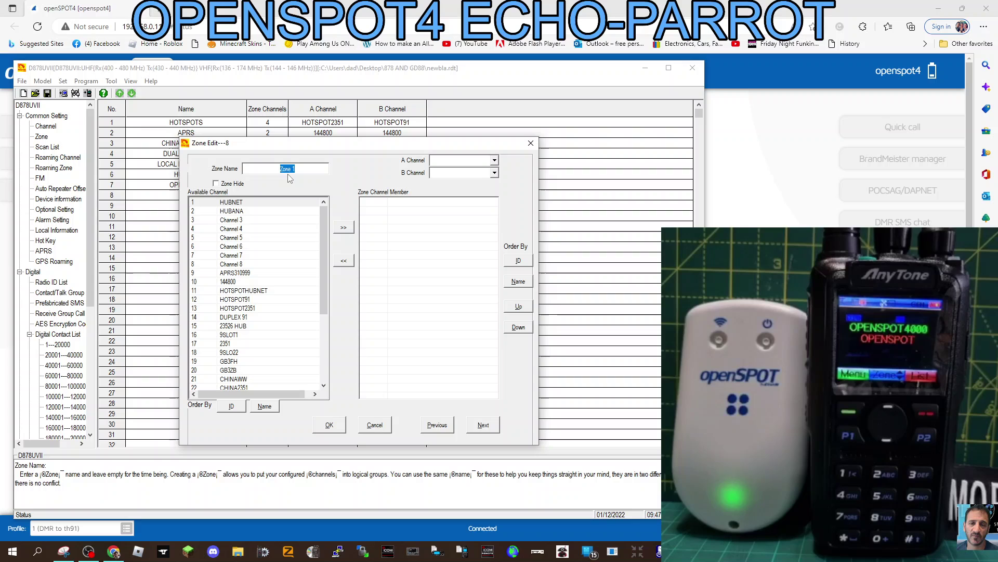
Name zone 8 PRIVATE TEST, add OPENSPOT9999 and OPENSPOT4000, and save it
{"action": "type", "text": "PRI"}
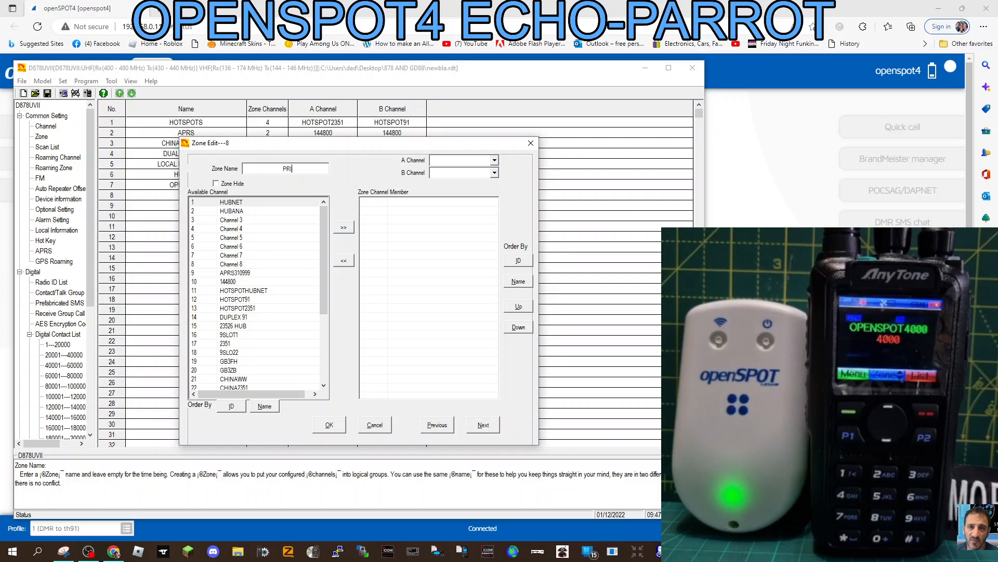
{"action": "type", "text": "VATE T"}
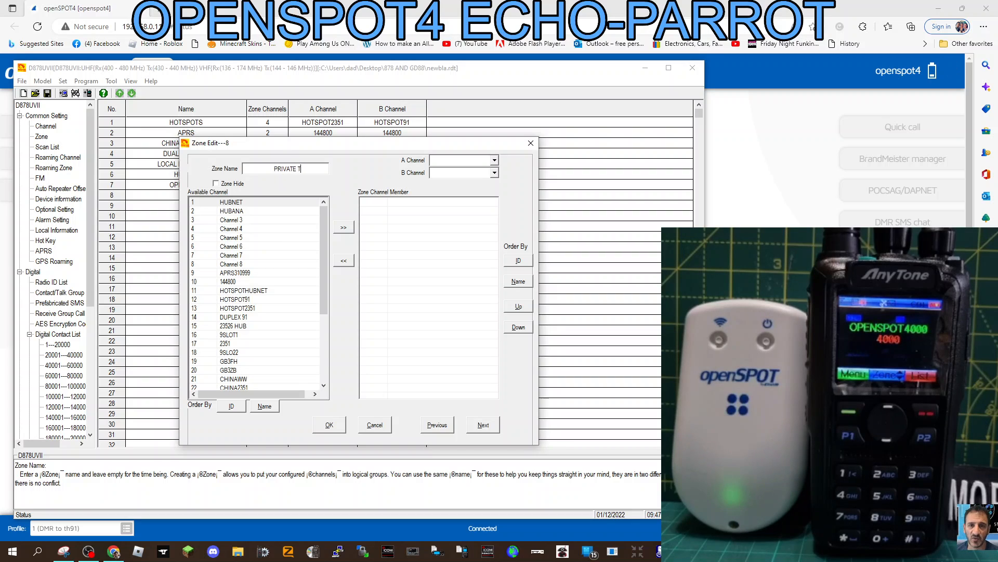
{"action": "type", "text": "EST"}
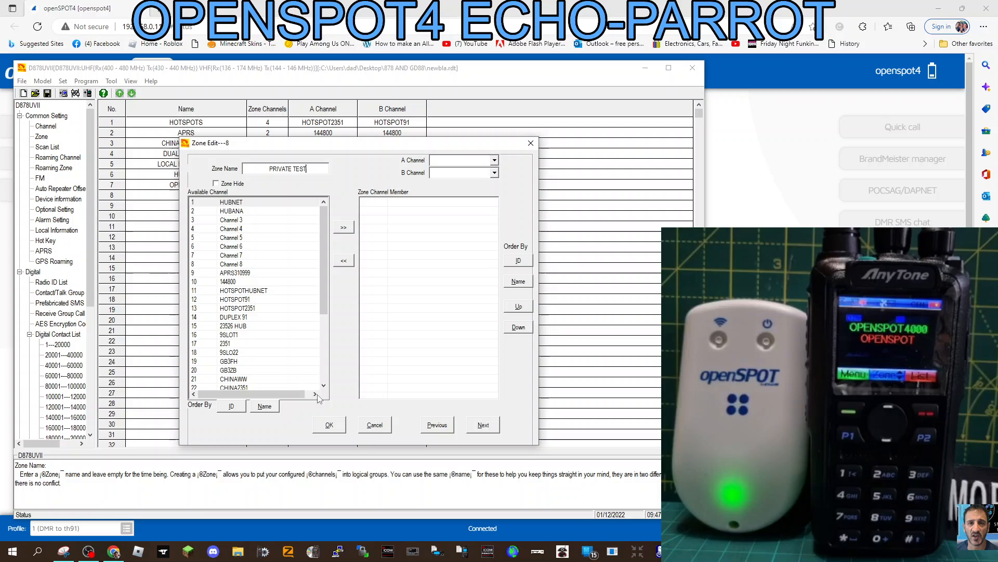
{"action": "scroll", "scroll_direction": "down", "scroll_amount": 3}
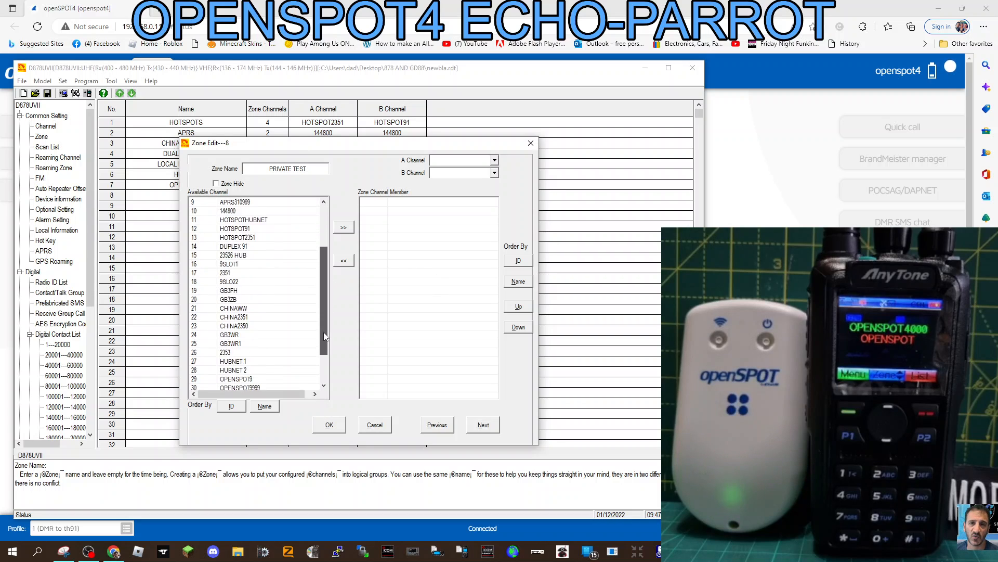
{"action": "scroll", "scroll_direction": "down", "scroll_amount": 3}
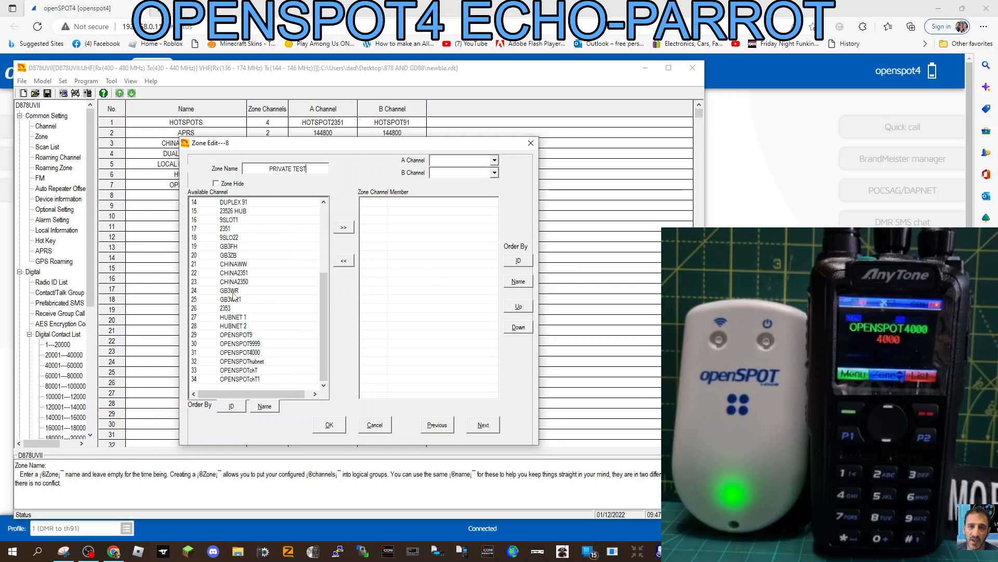
{"action": "mouse_move", "coordinate": [393, 203]}
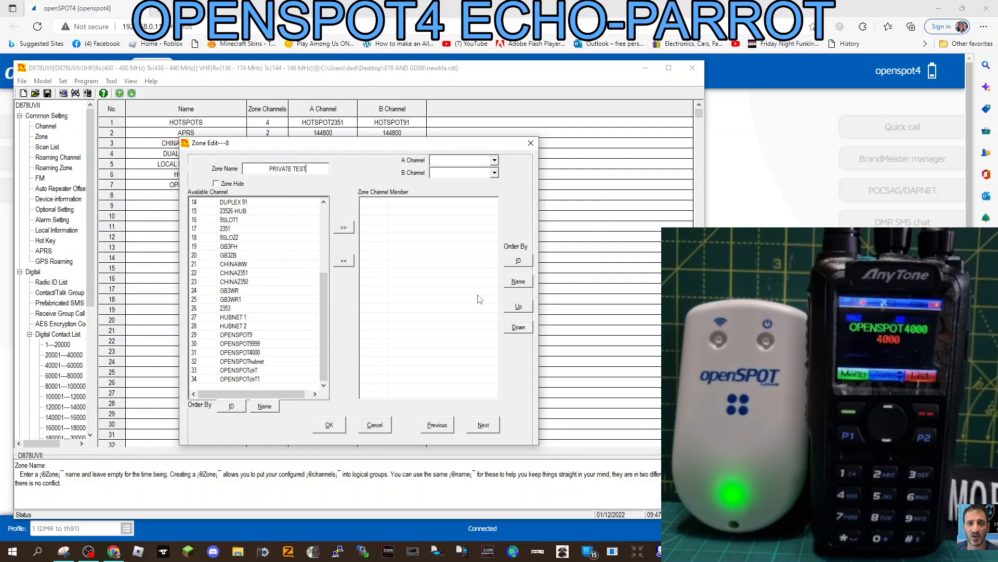
{"action": "mouse_move", "coordinate": [433, 240]}
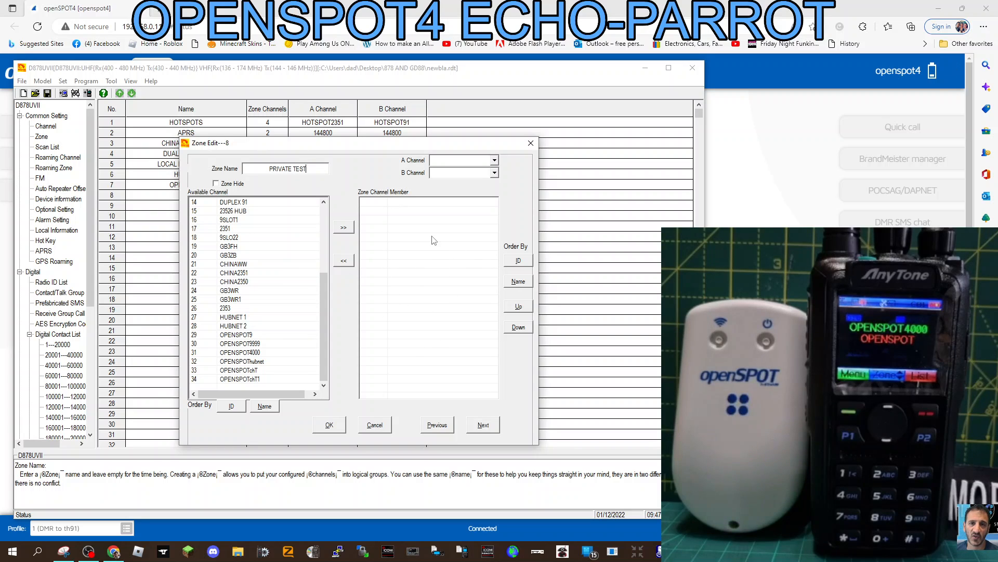
{"action": "mouse_move", "coordinate": [314, 332]}
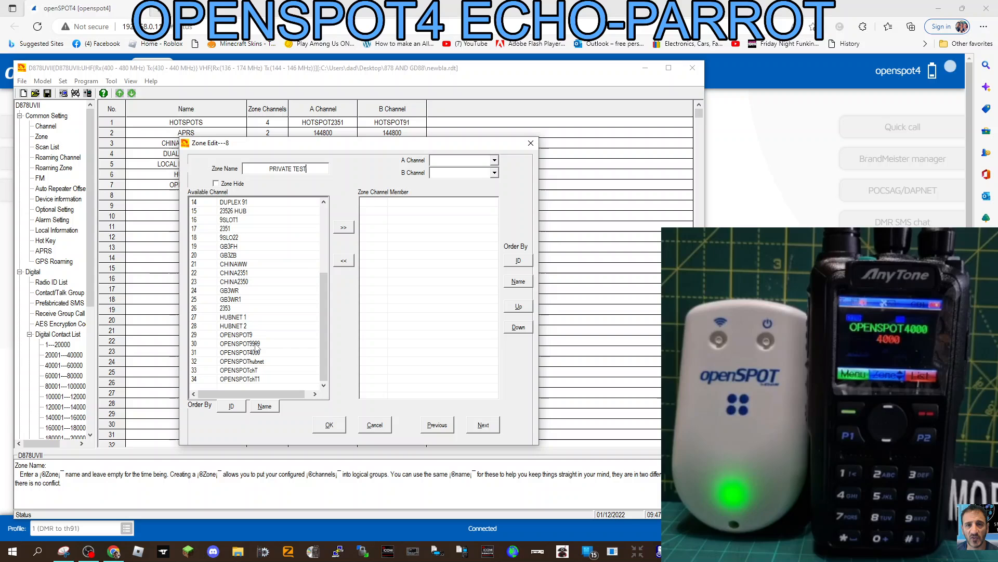
{"action": "left_click", "coordinate": [240, 344]}
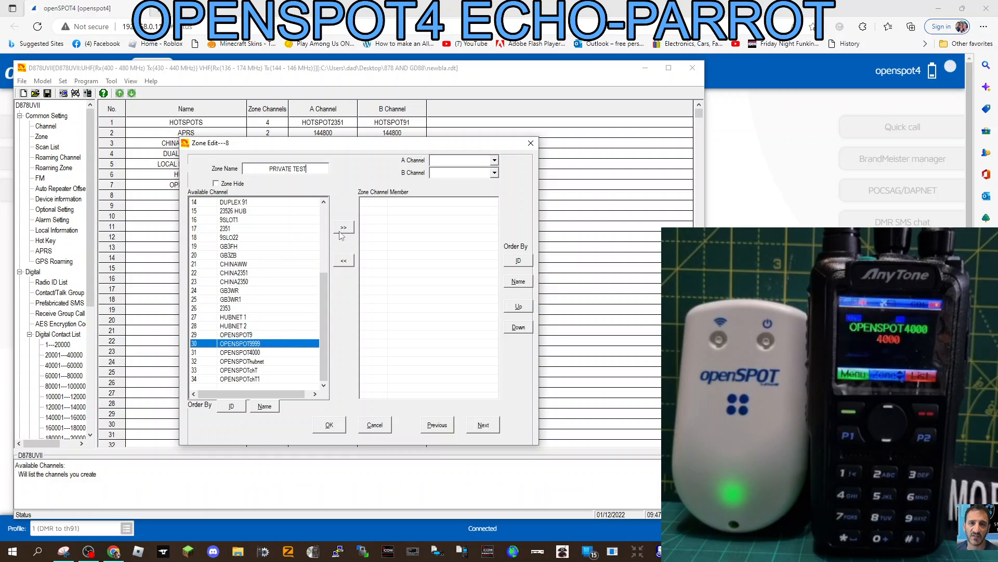
{"action": "left_click", "coordinate": [342, 228]}
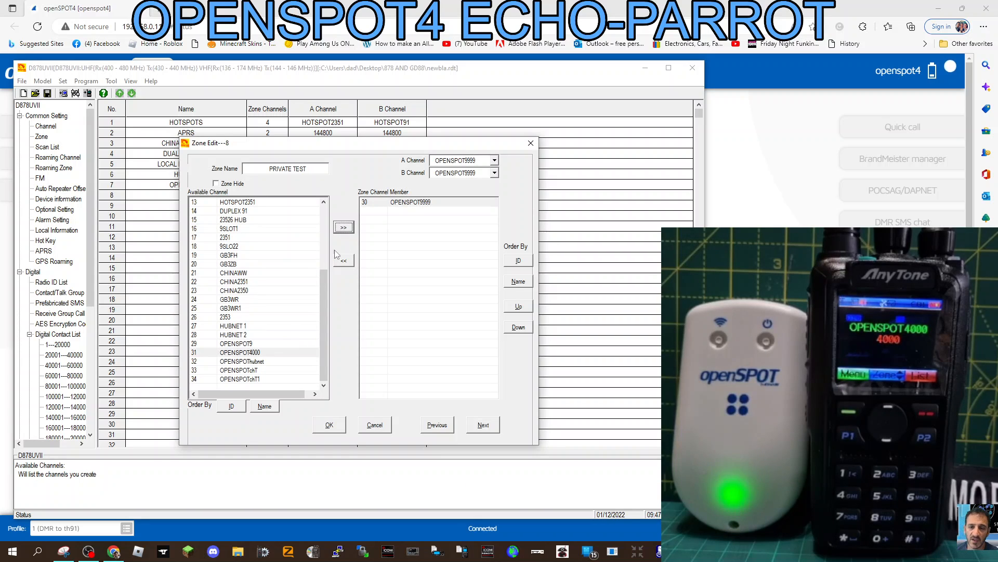
{"action": "left_click", "coordinate": [343, 227]}
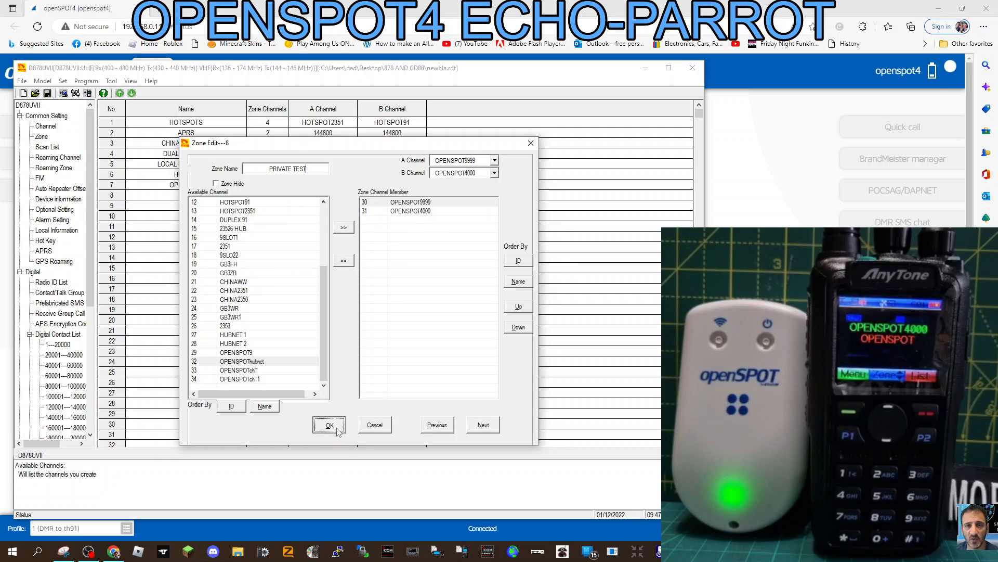
{"action": "left_click", "coordinate": [329, 425]}
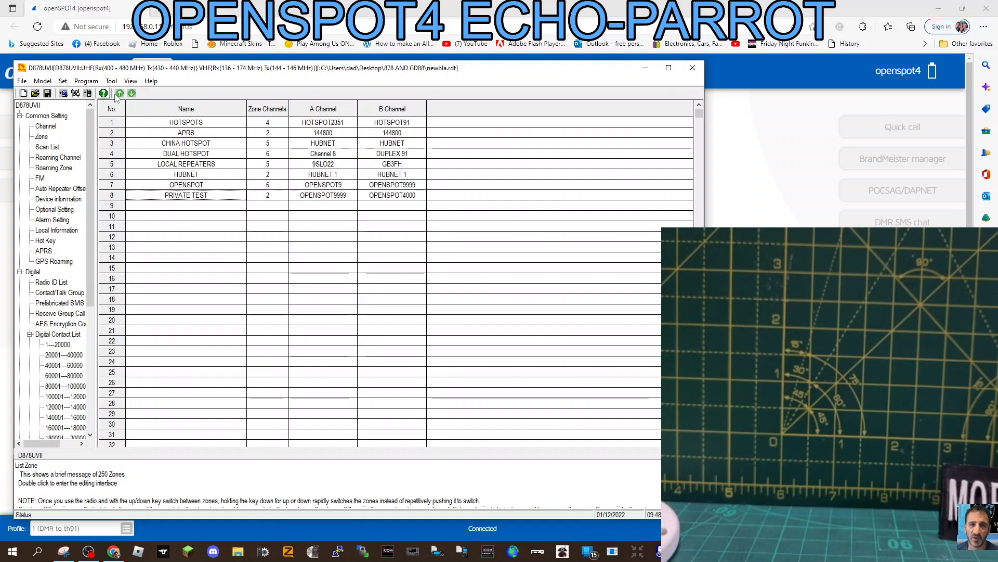
Confirm COM5 as the port, write the codeplug to the radio, then view openSPOT4
{"action": "left_click", "coordinate": [62, 82]}
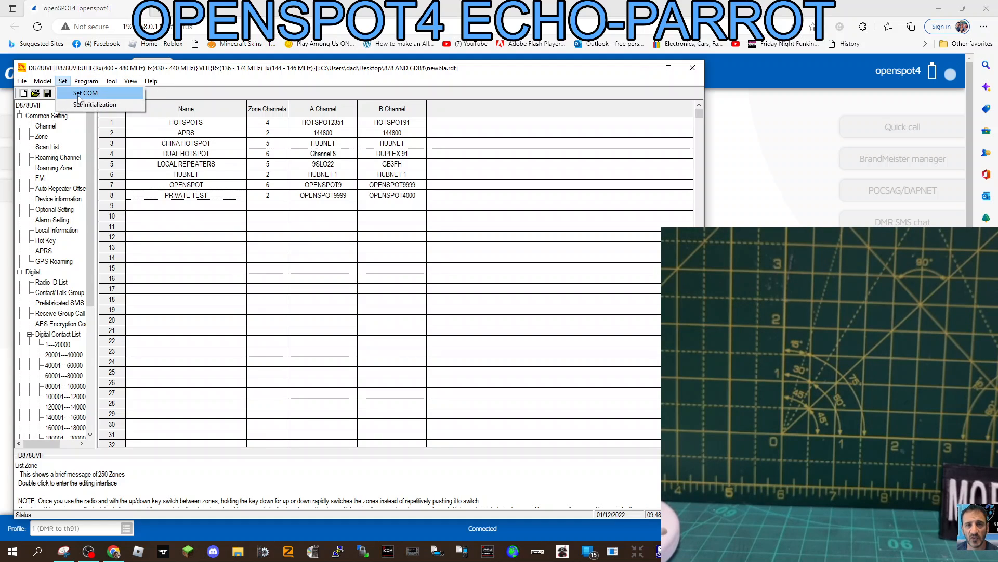
{"action": "left_click", "coordinate": [85, 93]}
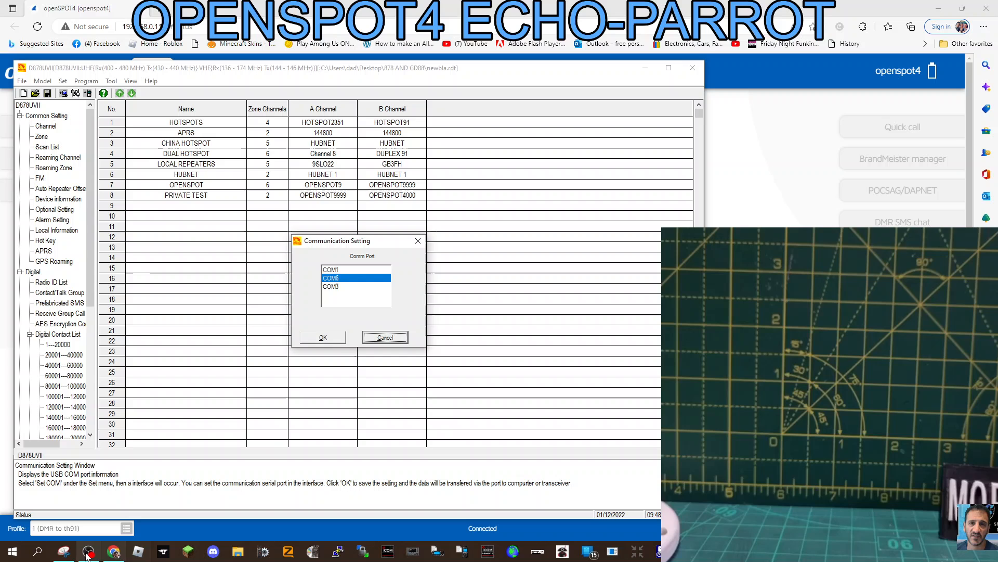
{"action": "right_click", "coordinate": [11, 551]}
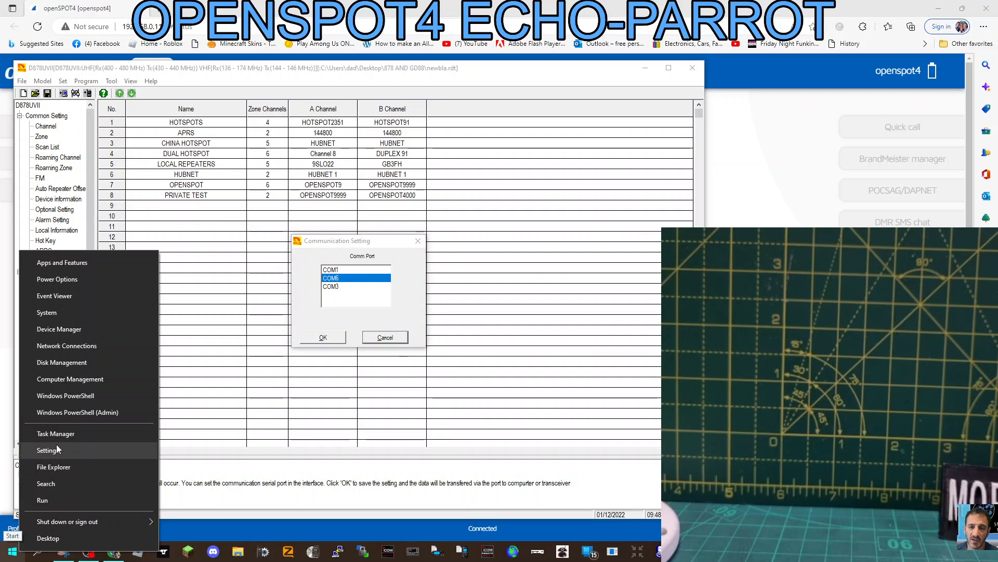
{"action": "left_click", "coordinate": [59, 328]}
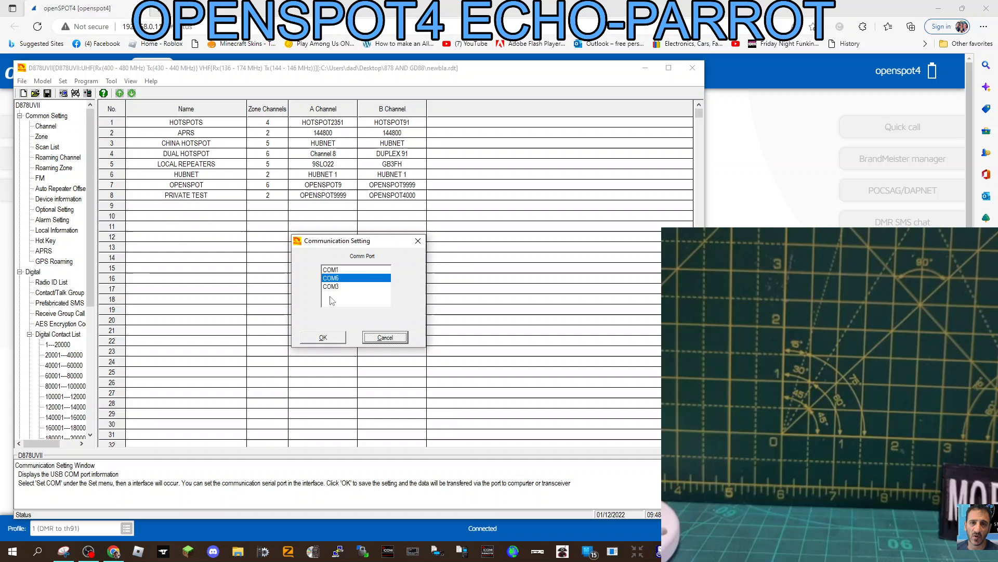
{"action": "mouse_move", "coordinate": [349, 306]}
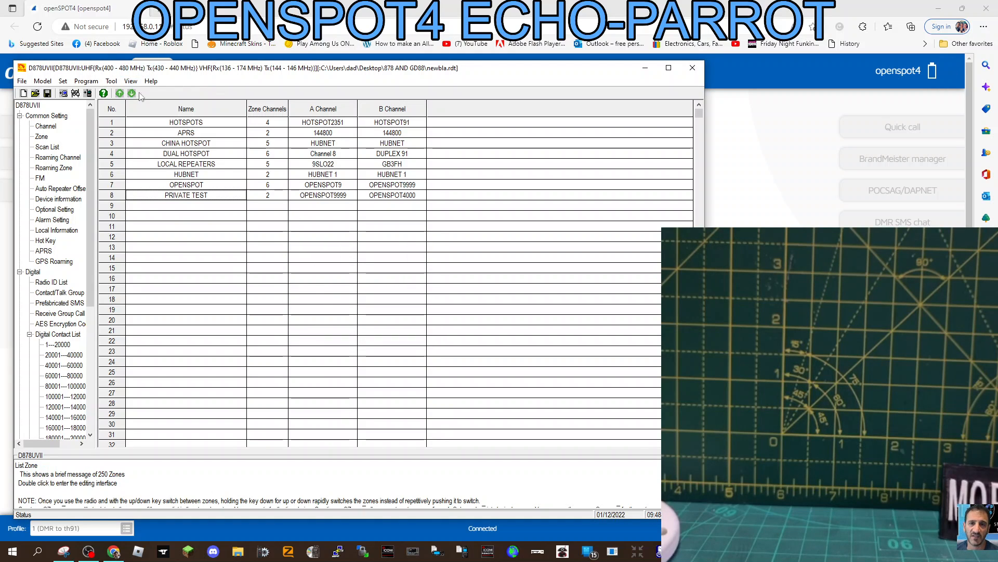
{"action": "left_click", "coordinate": [132, 93]}
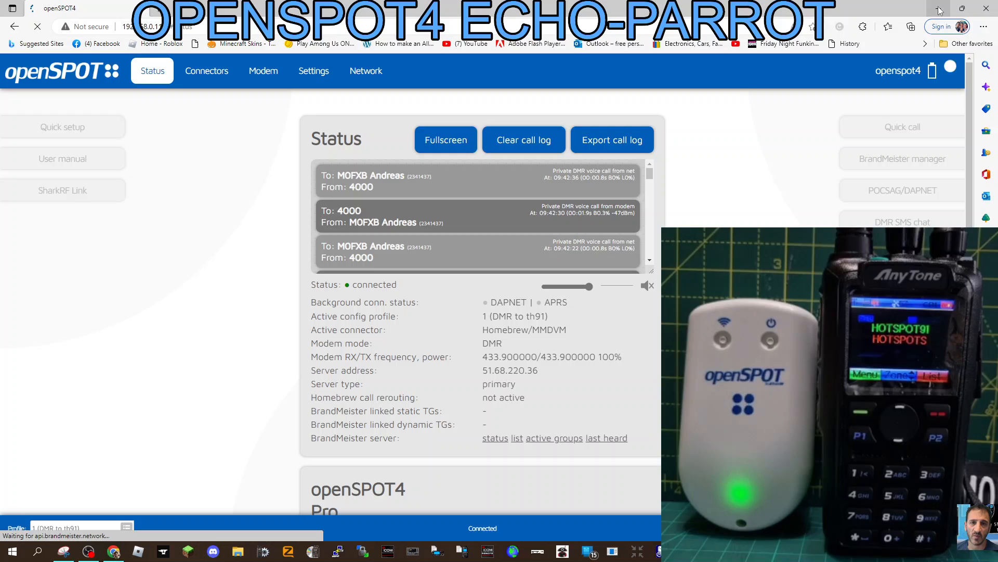
{"action": "left_click", "coordinate": [37, 26]}
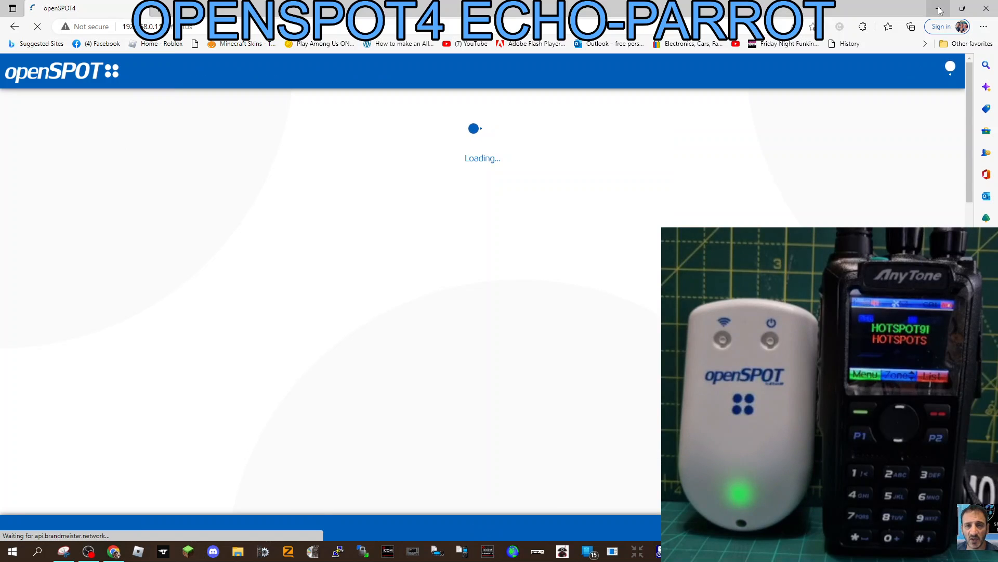